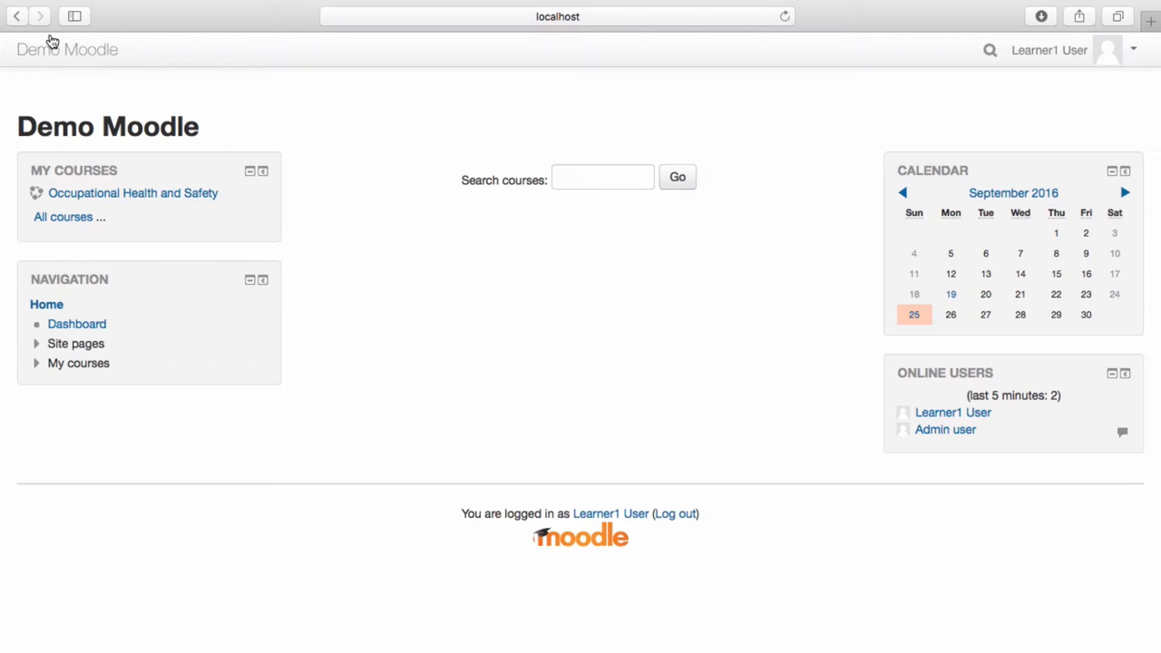
pyautogui.moveTo(548, 116)
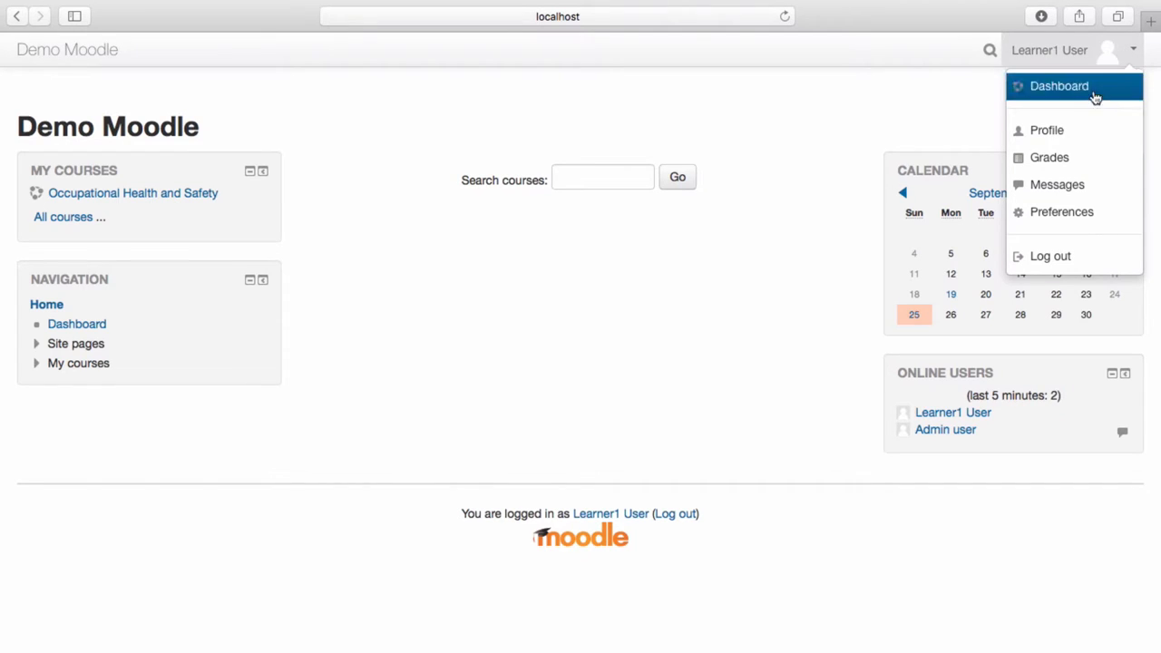
# Step: Go to Learner1 User's own profile page via the user menu
pyautogui.click(1046, 131)
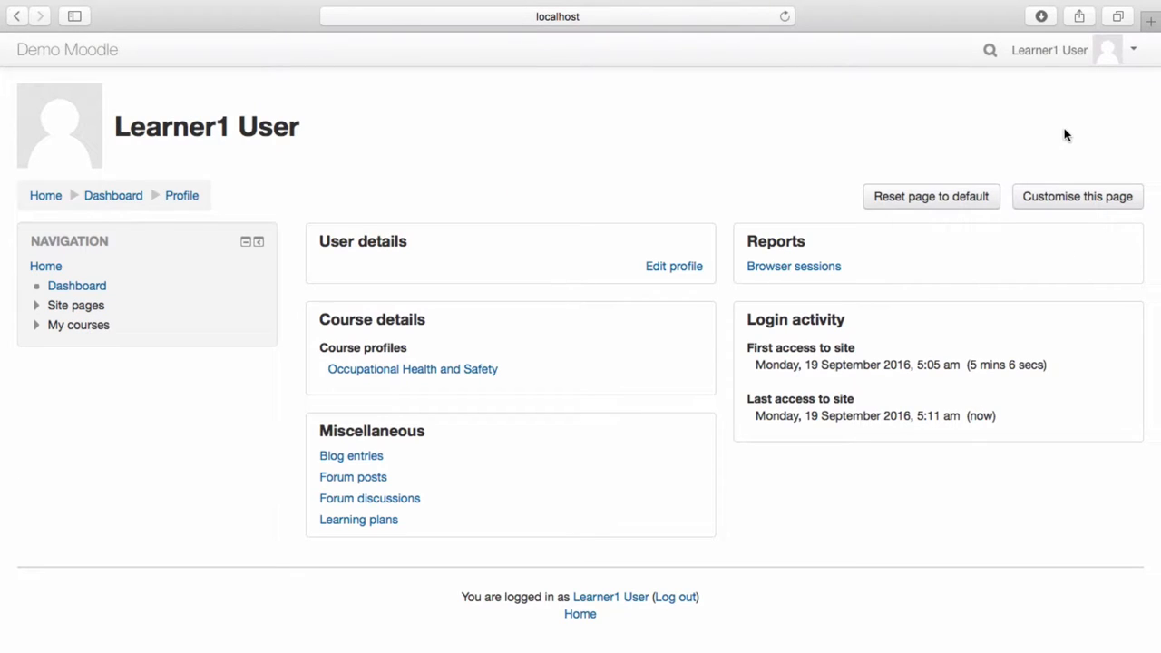
# Step: Bring up the Edit profile form and review it down to the user picture section
pyautogui.click(673, 264)
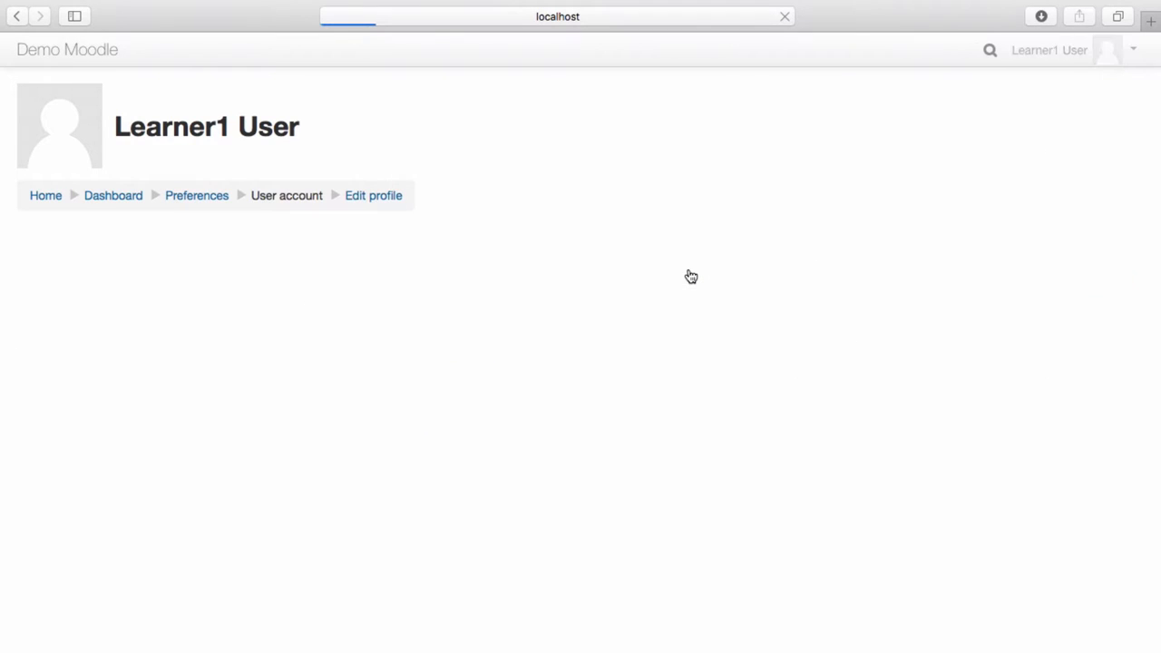
pyautogui.click(374, 195)
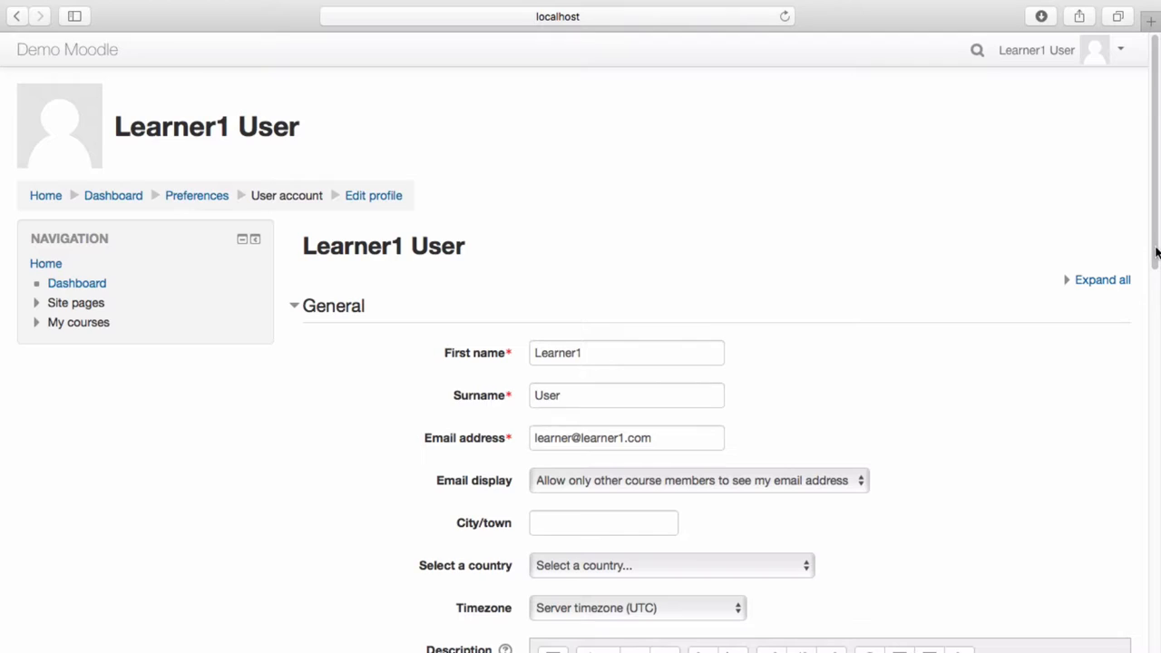
pyautogui.scroll(-3)
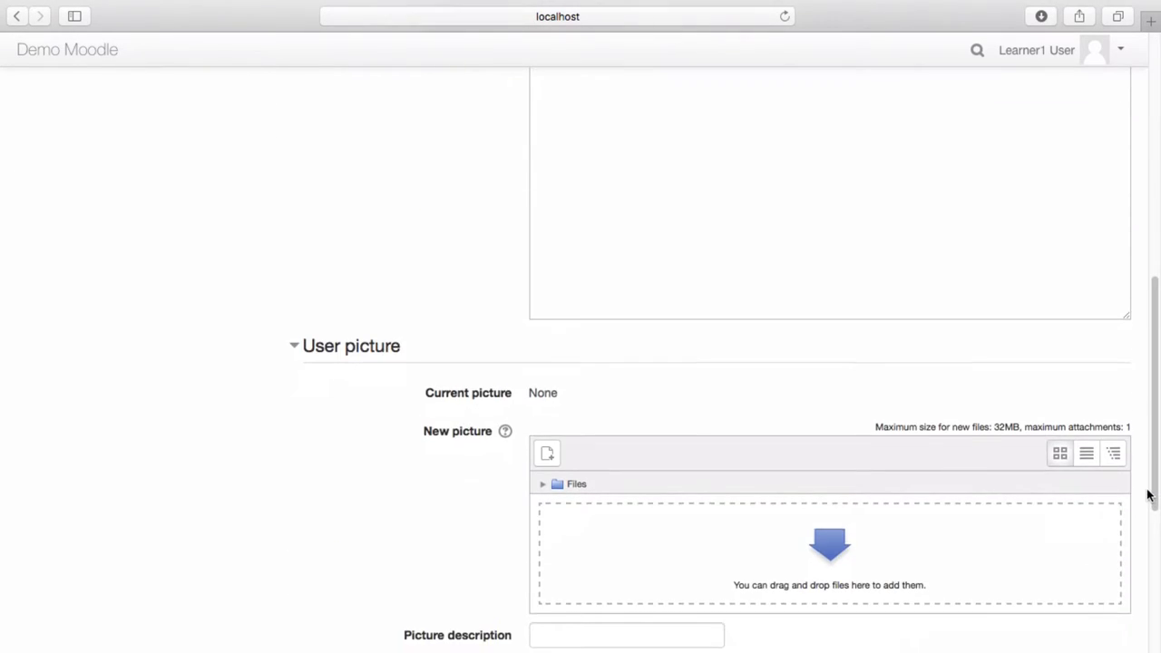
pyautogui.scroll(-3)
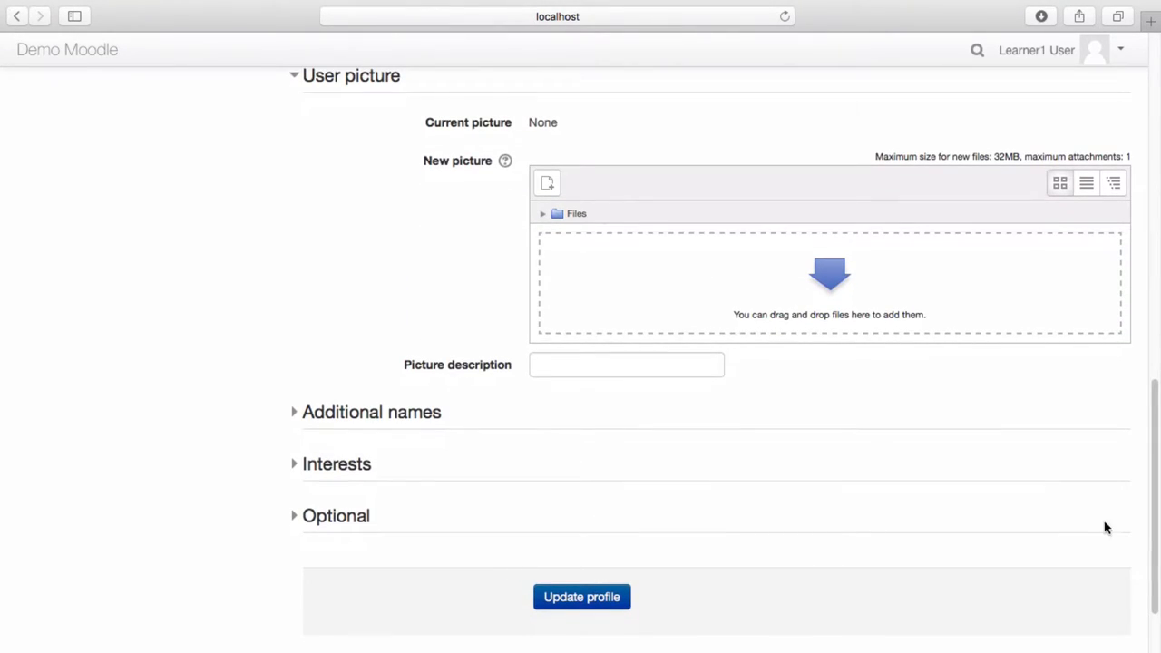
pyautogui.moveTo(338, 468)
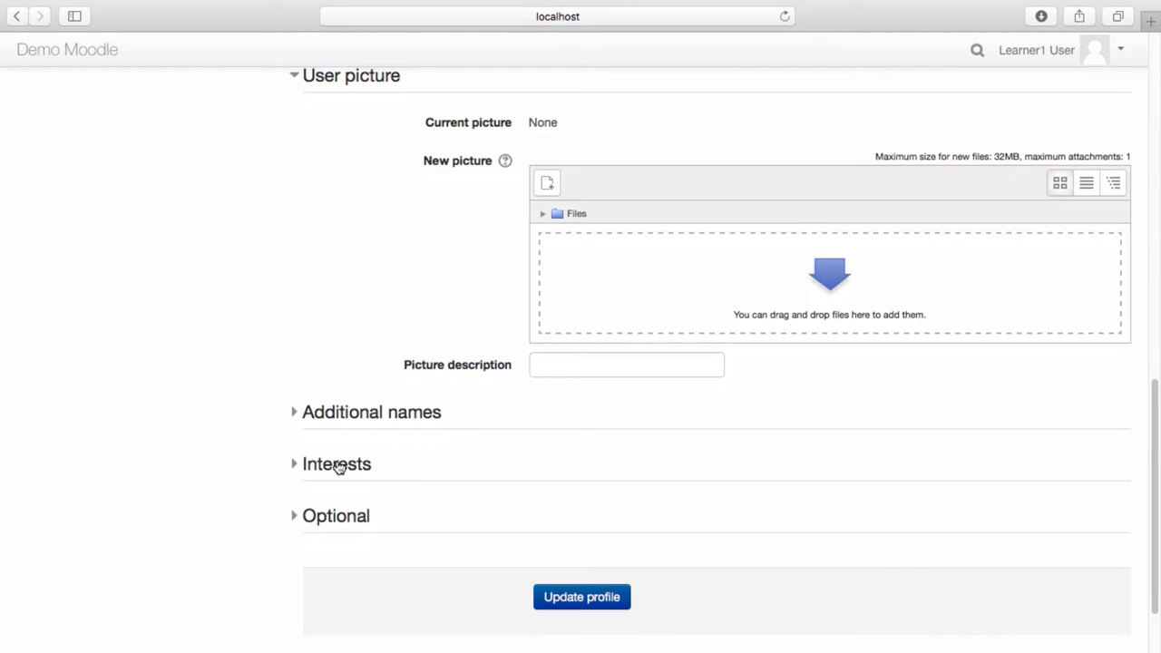
# Step: Tag interests human resources, not for profit and marketing in the Interests section
pyautogui.click(335, 464)
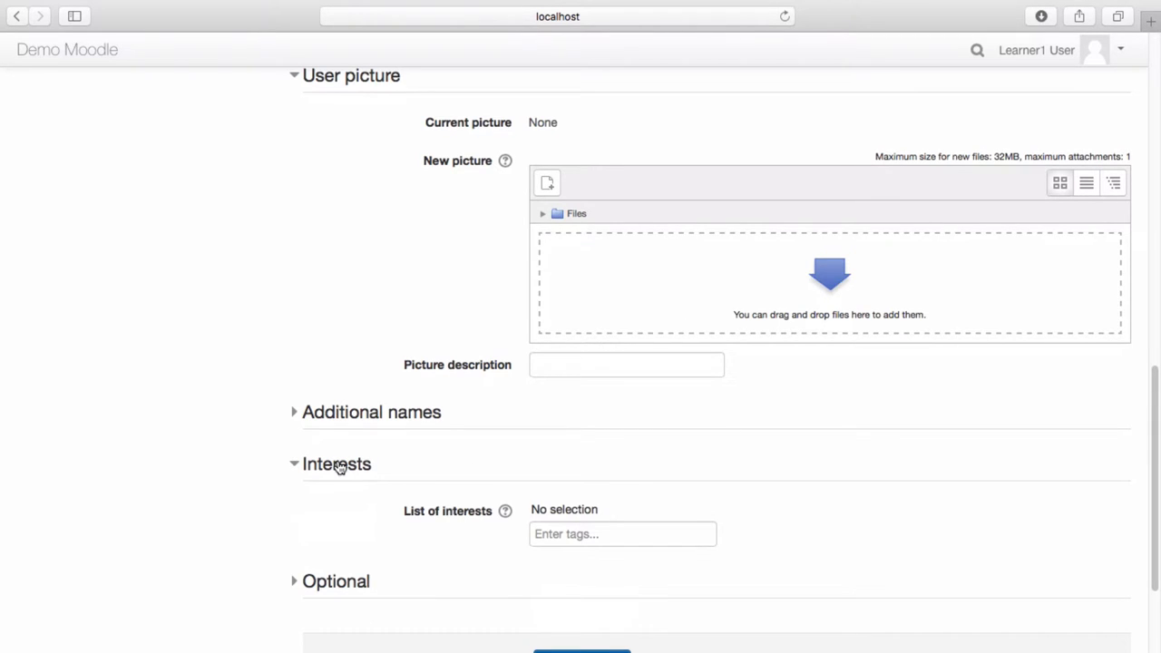
pyautogui.click(622, 533)
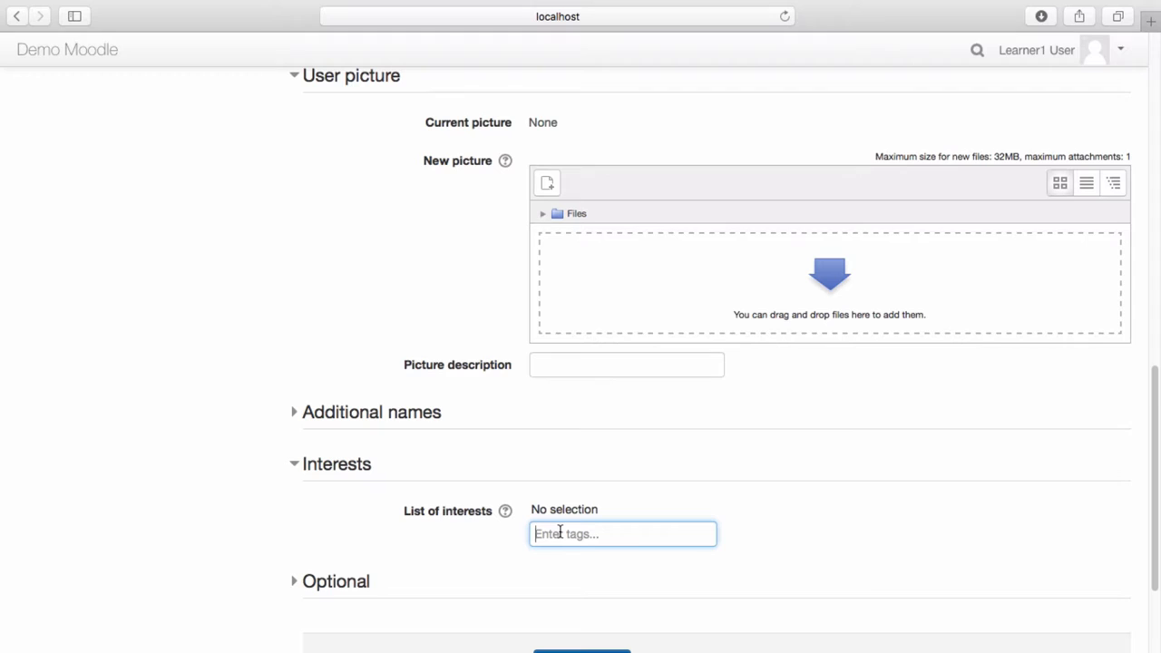
pyautogui.write('human r')
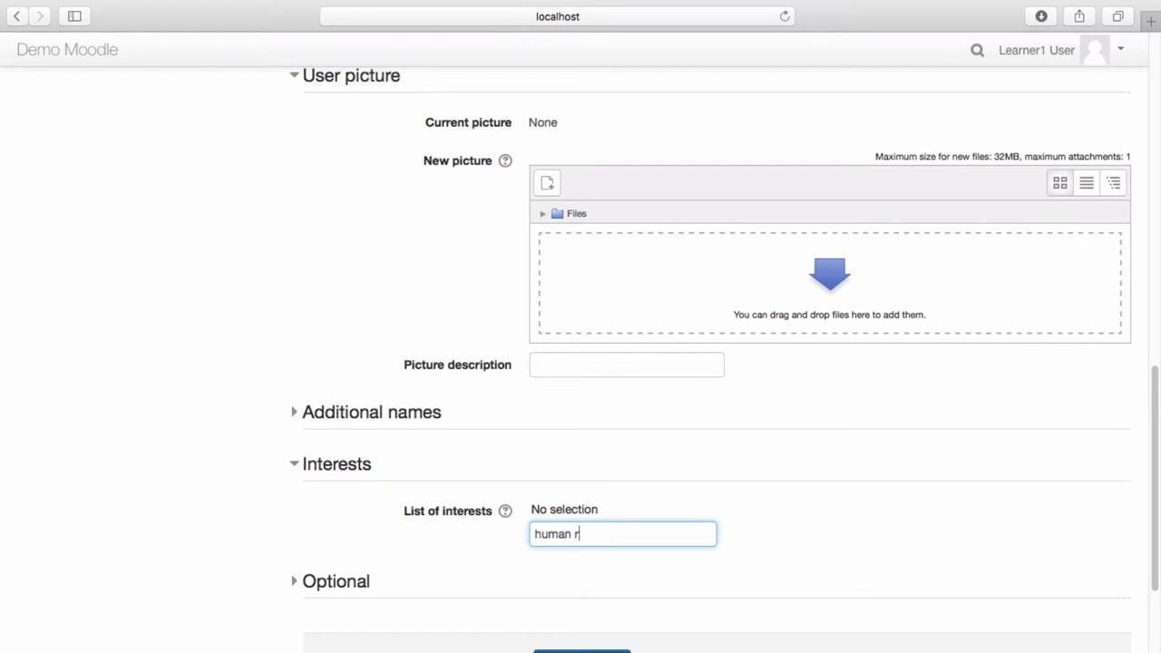
pyautogui.write('esources')
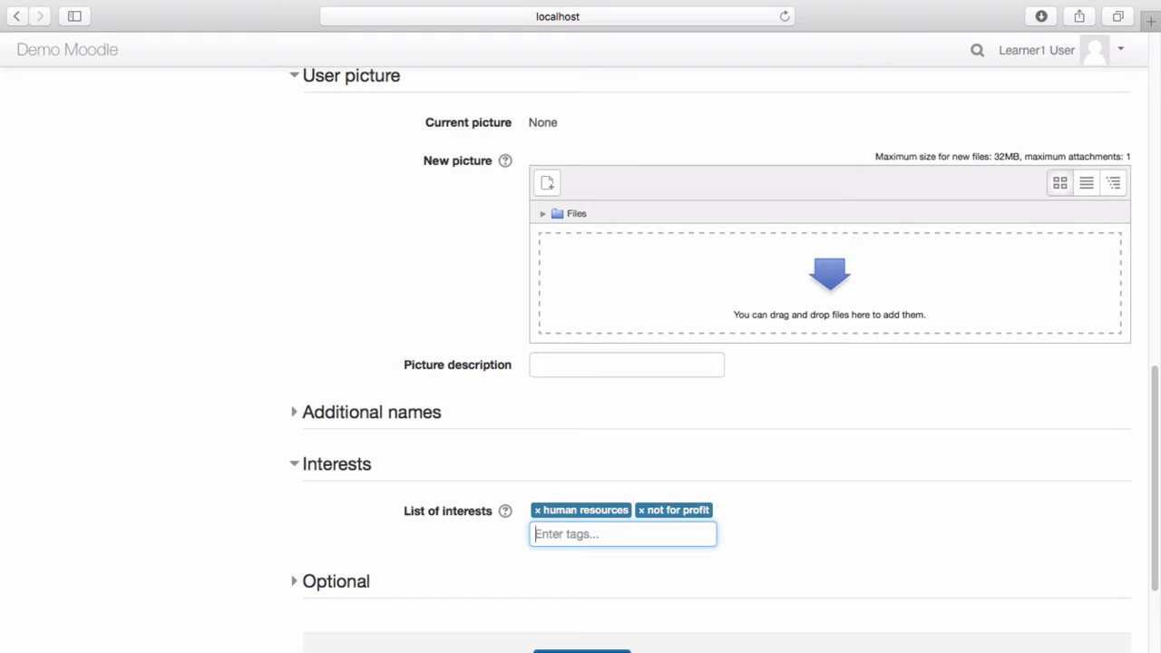
pyautogui.write('marketing')
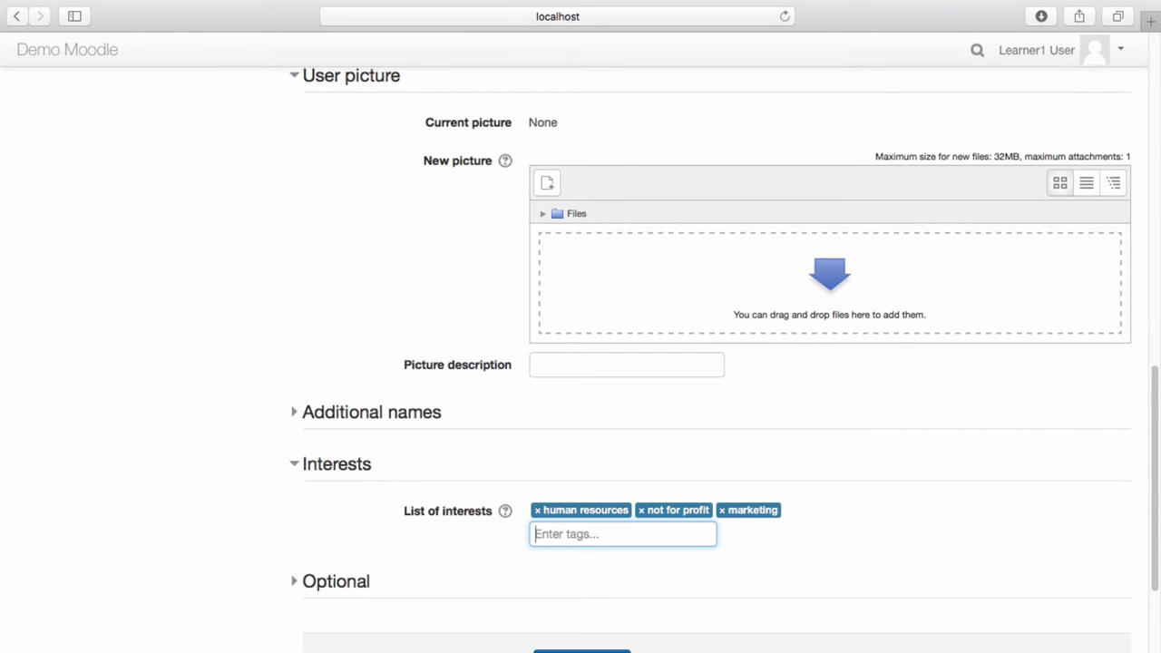
pyautogui.scroll(-3)
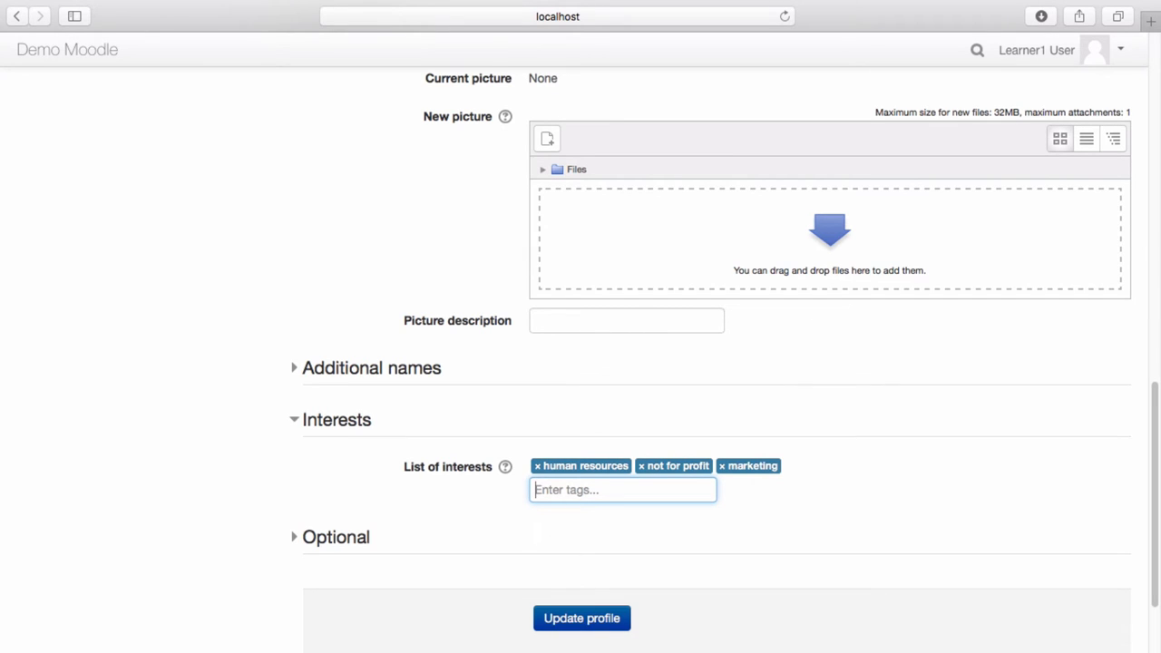
# Step: Update the profile with the three interests, then view them on the site Tags page
pyautogui.click(581, 617)
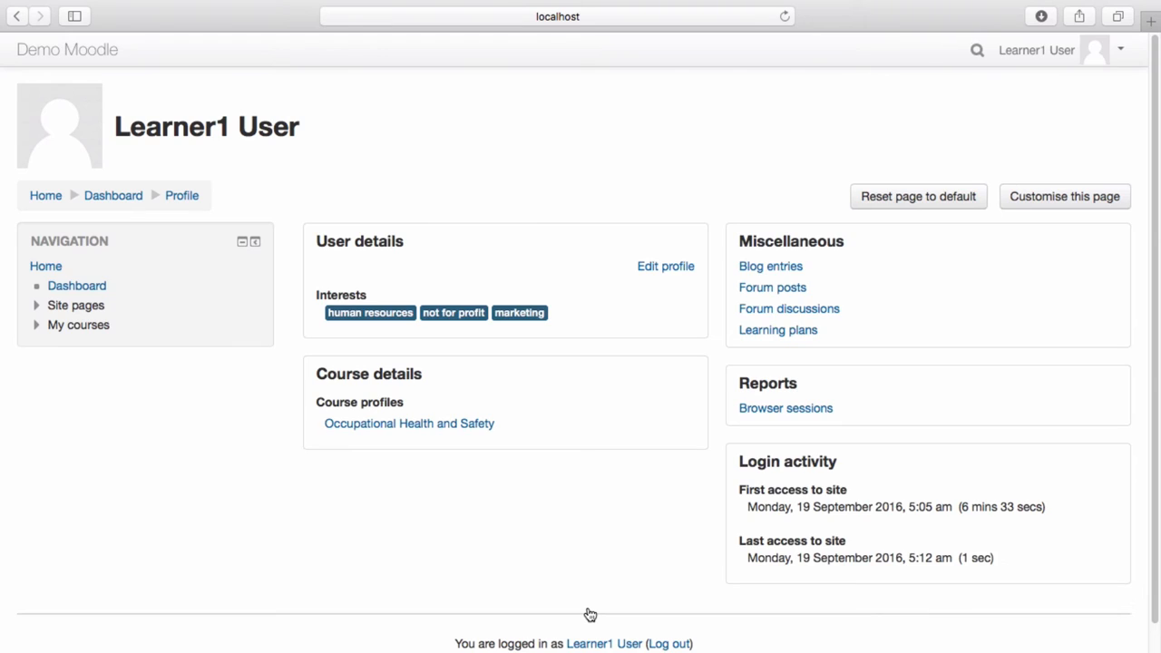
pyautogui.moveTo(529, 505)
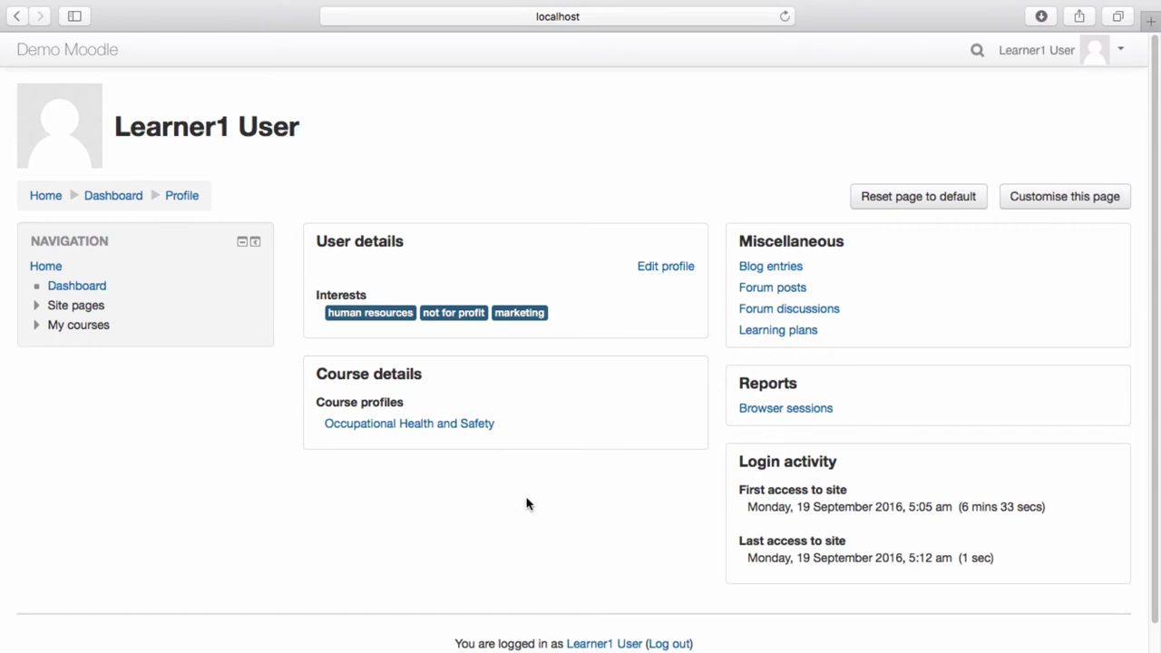
pyautogui.moveTo(584, 325)
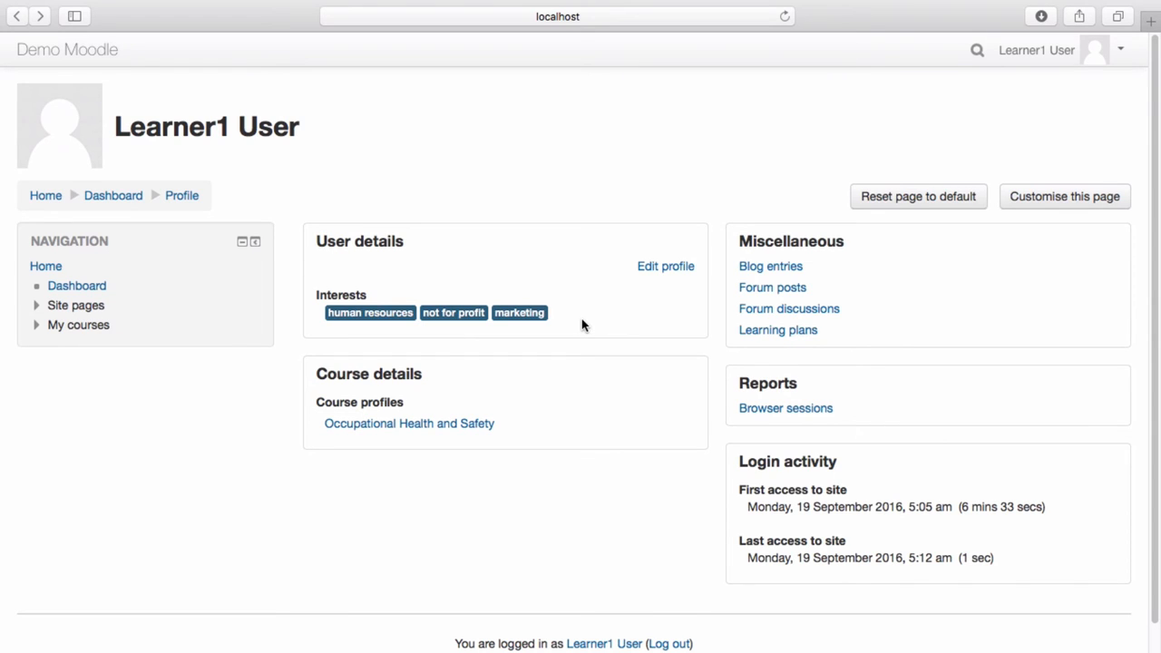
pyautogui.moveTo(87, 309)
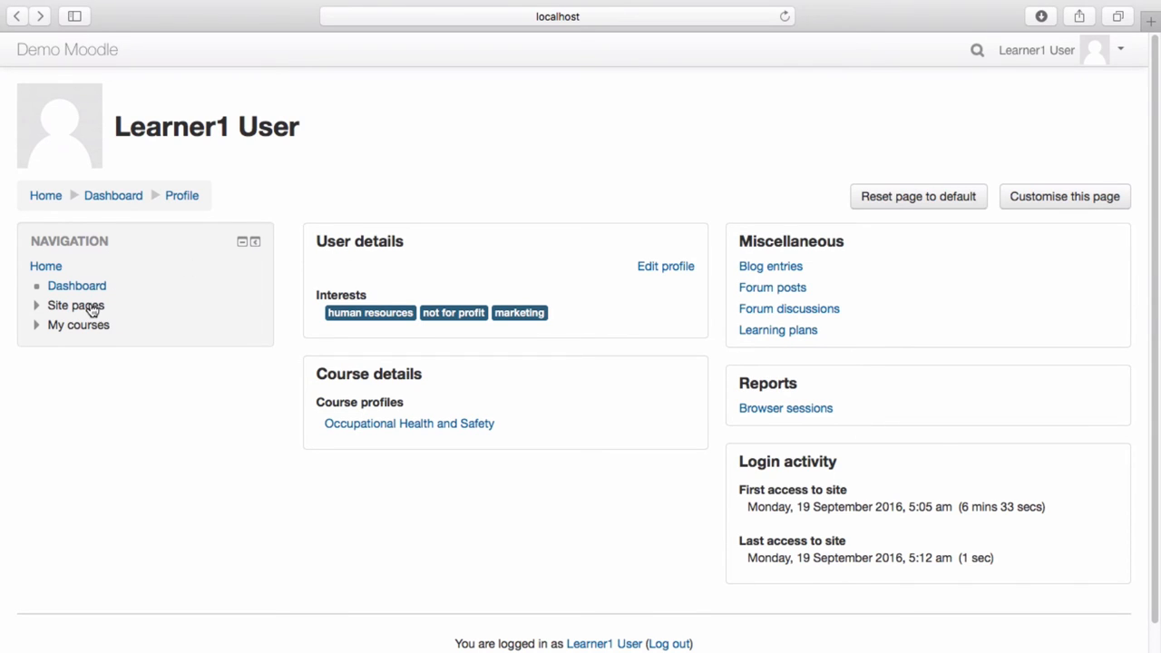
pyautogui.click(76, 305)
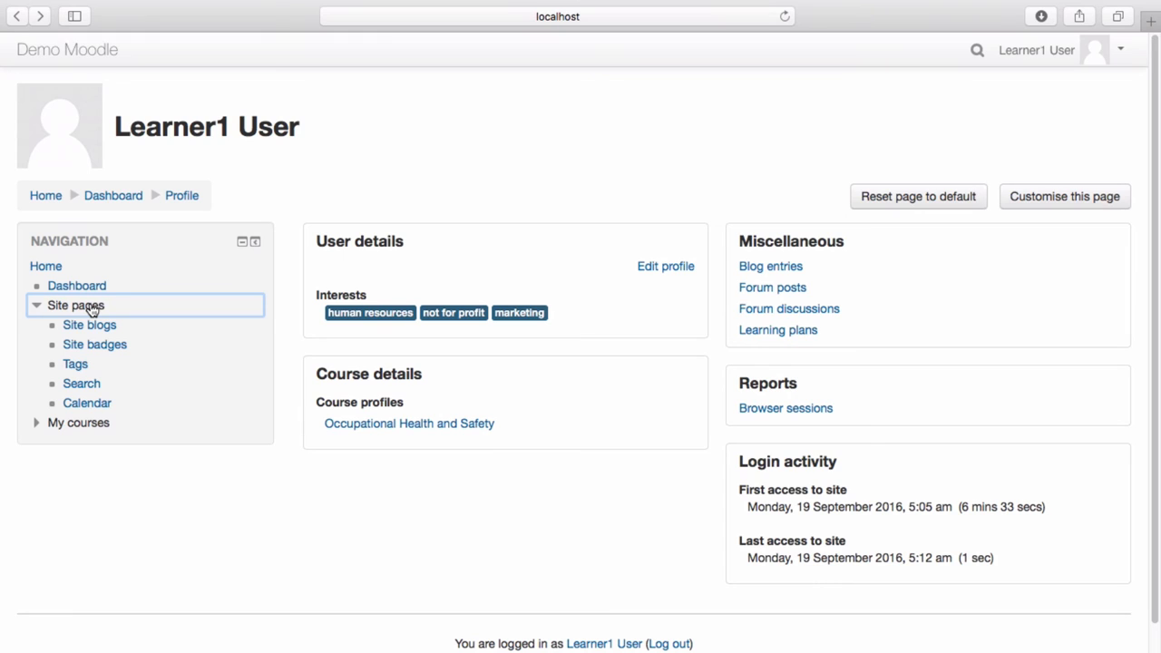
pyautogui.click(76, 363)
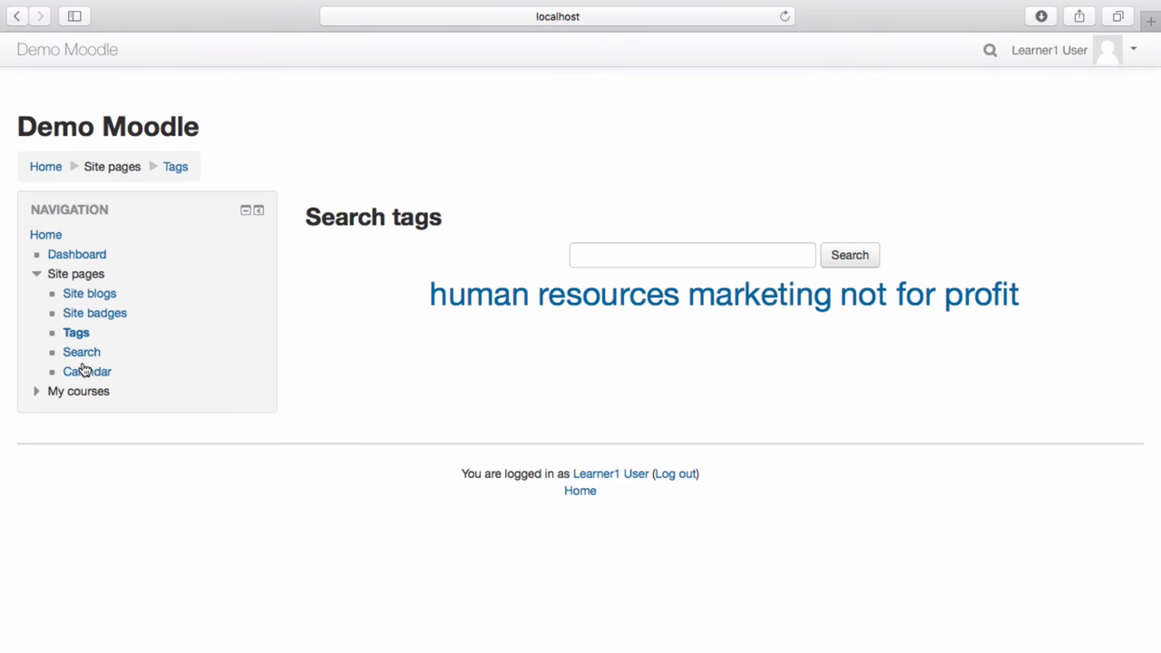